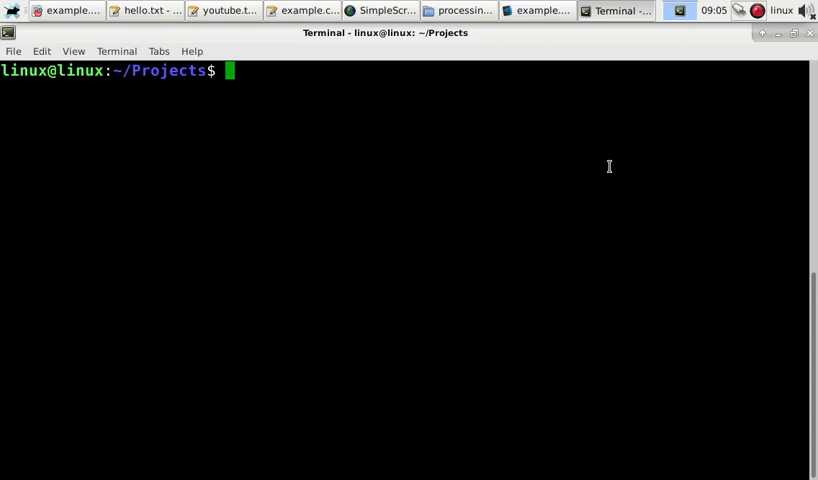
pyautogui.moveTo(504, 378)
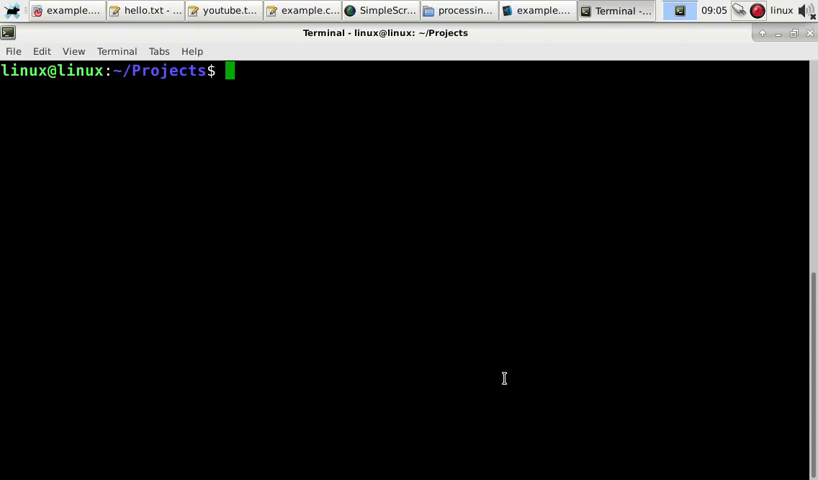
pyautogui.moveTo(197, 170)
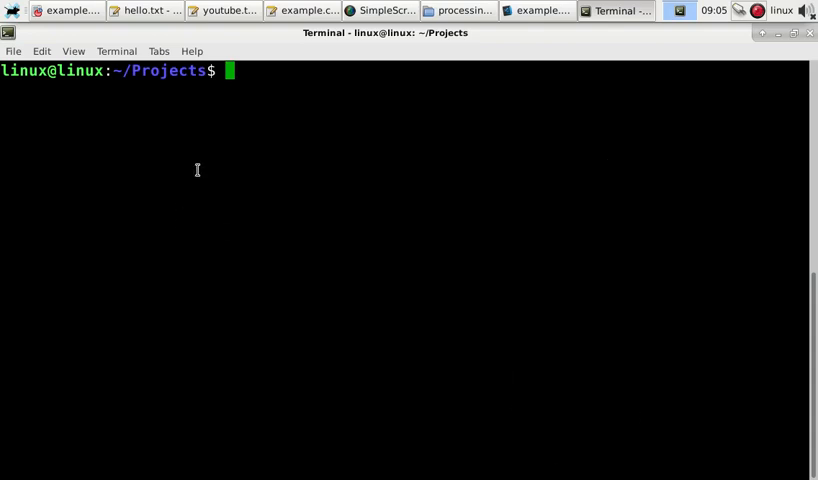
# Run 'virtualenv Ex2' in the Projects folder to create the Ex2 environment.
pyautogui.write('virtuale')
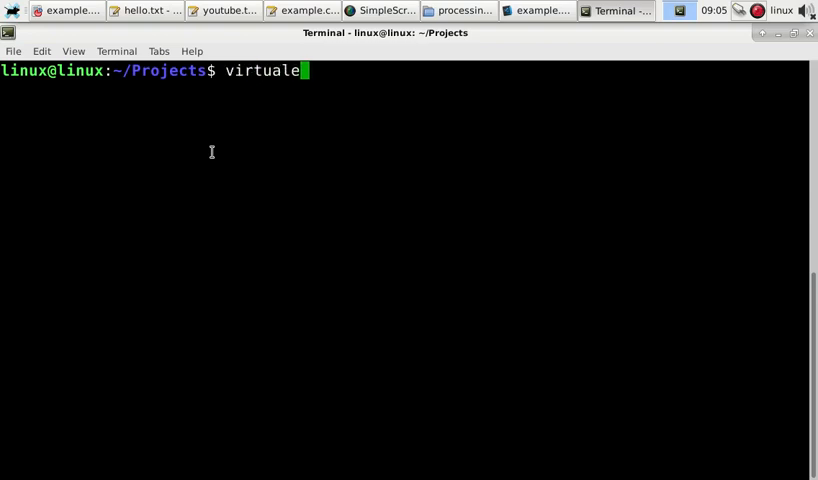
pyautogui.write('nv Ex2')
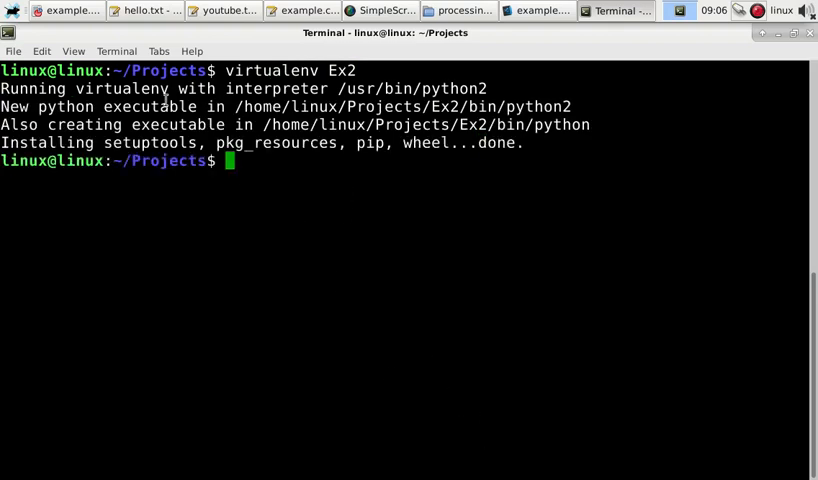
pyautogui.moveTo(239, 318)
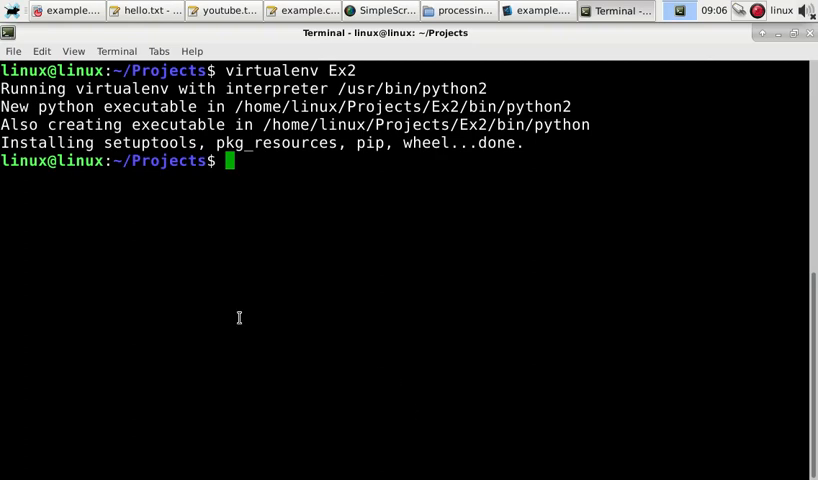
# Move into the Ex2 environment folder with 'cd Ex2'.
pyautogui.write('cd Ex2')
pyautogui.write('. activate')
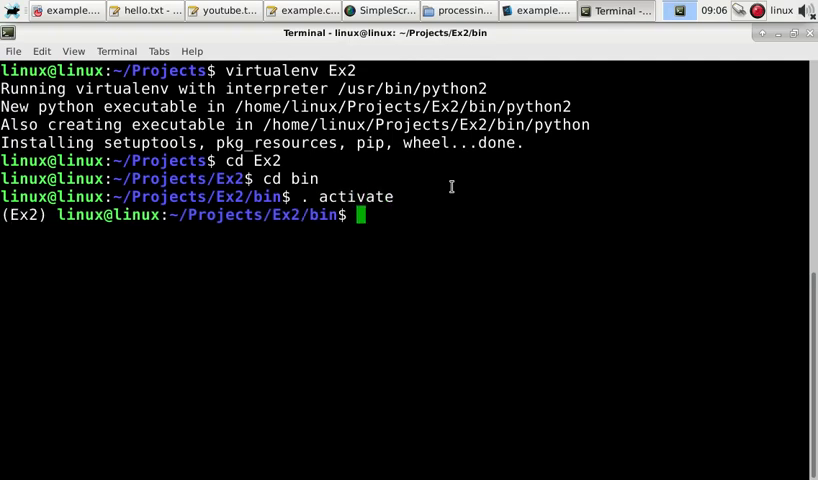
pyautogui.moveTo(27, 227)
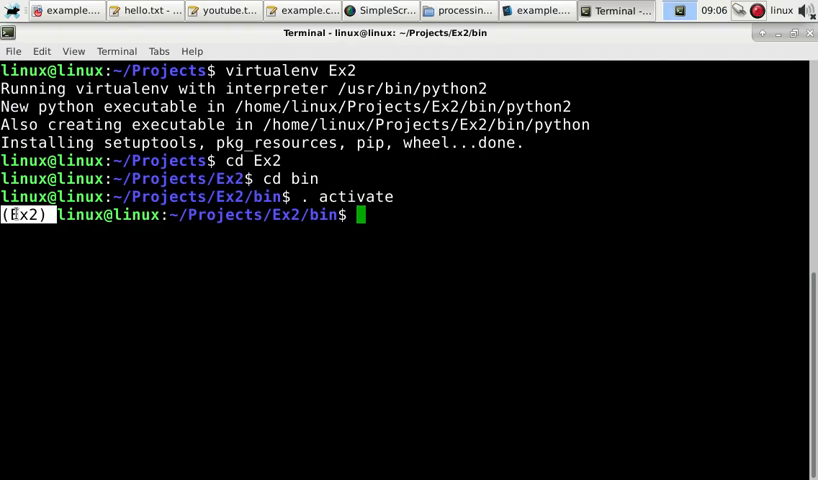
# Go back up a folder, pip install pandas into Ex2, then run 'deactivate'.
pyautogui.write('cd ..')
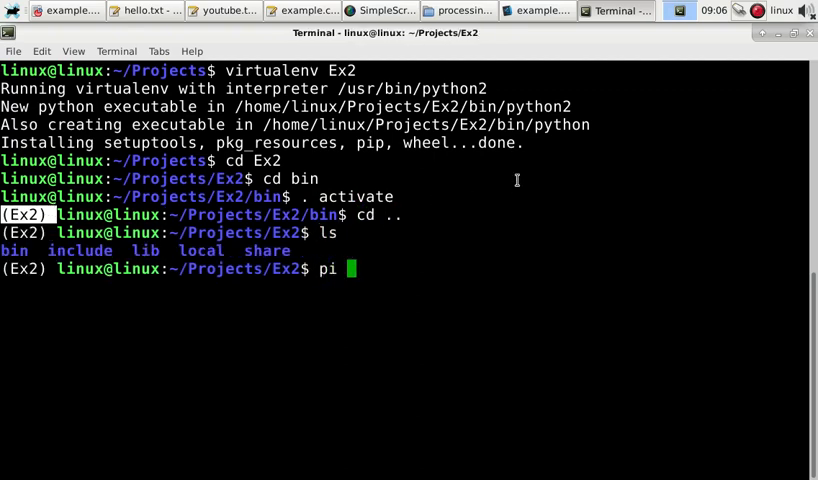
pyautogui.write('p install pandas')
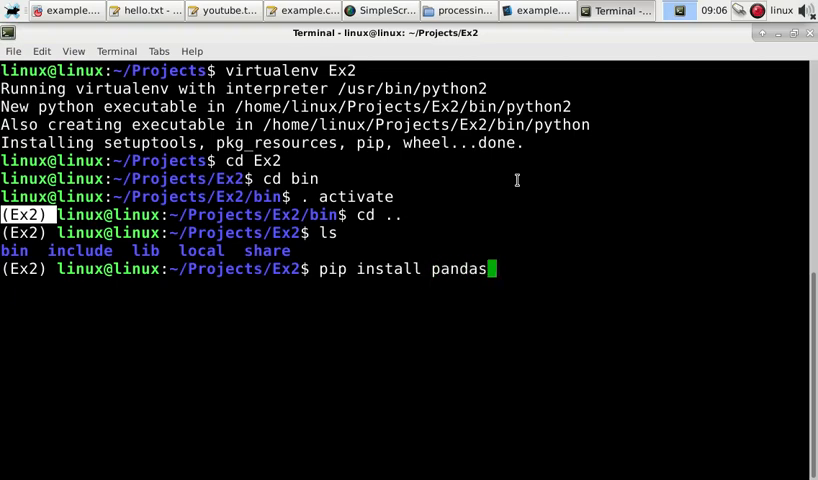
pyautogui.press('Return')
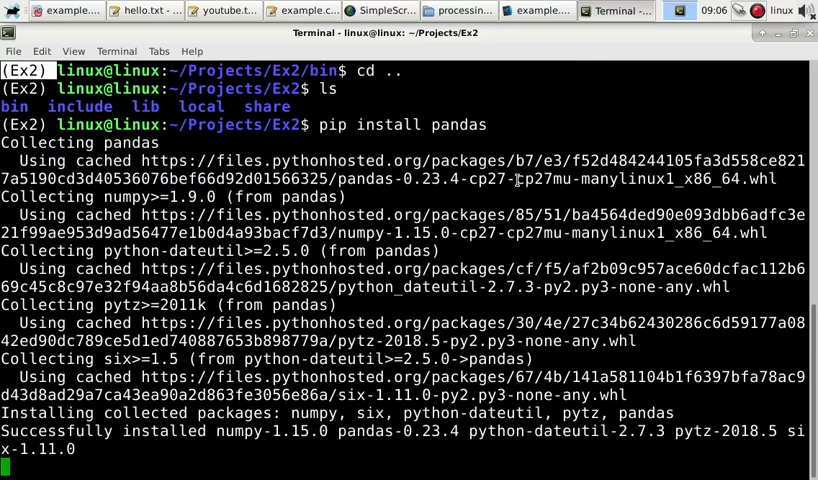
pyautogui.write('deact')
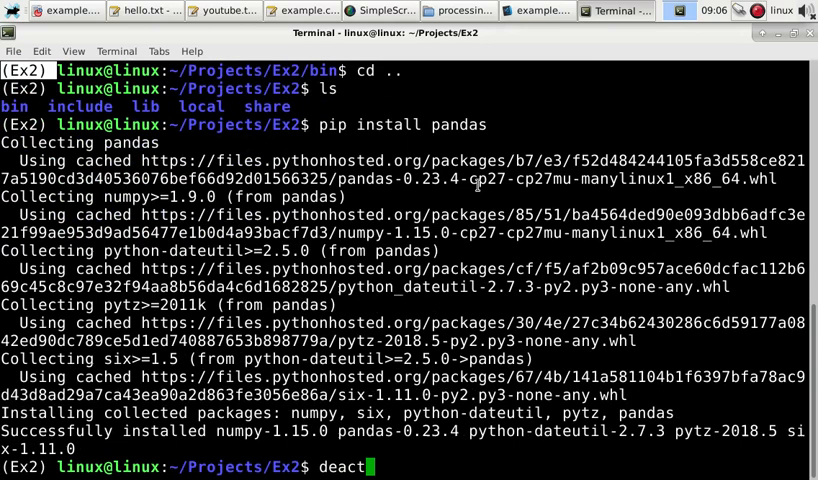
pyautogui.press('Return')
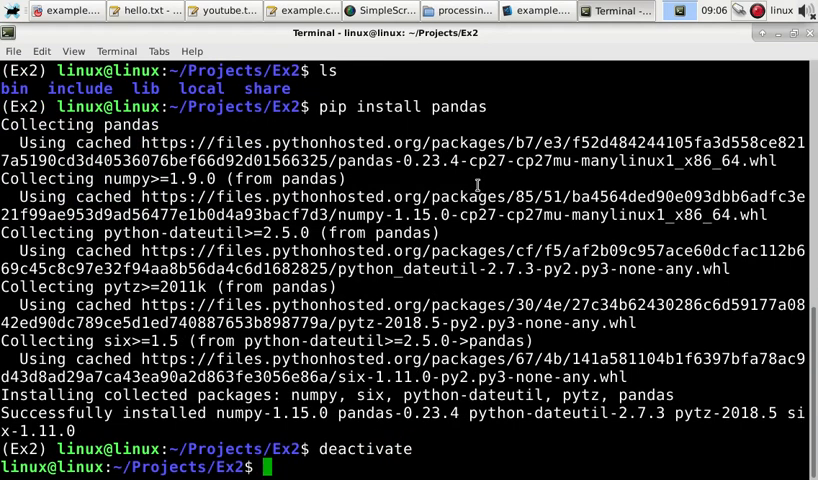